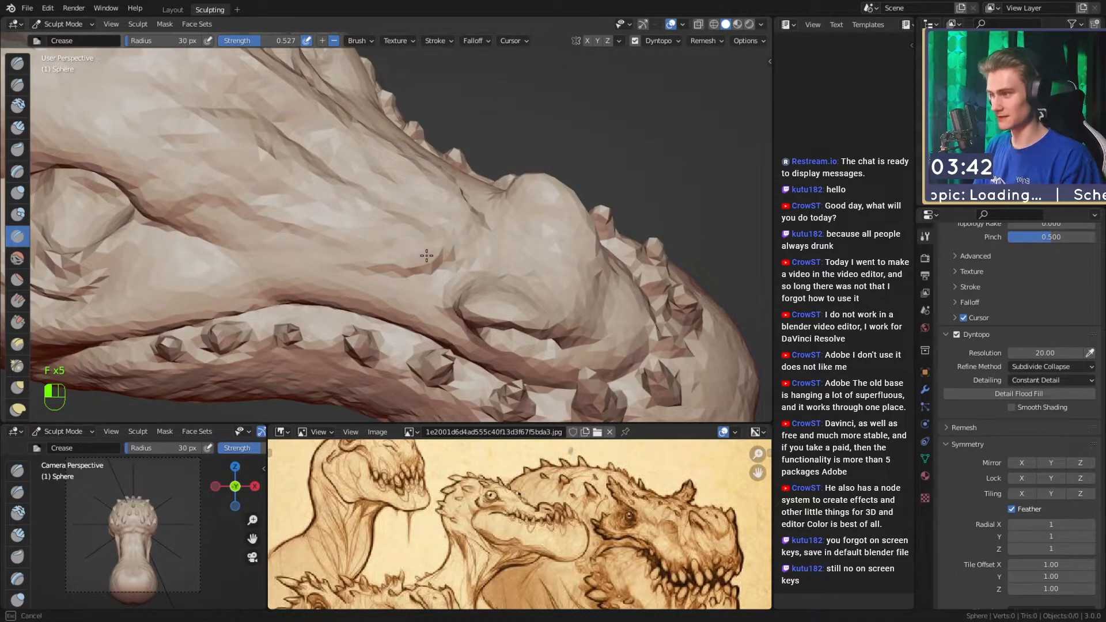
# Step: Orbit the view to look down on the dragon's spiky snout ridge
pyautogui.moveTo(423, 254); pyautogui.dragTo(491, 191)
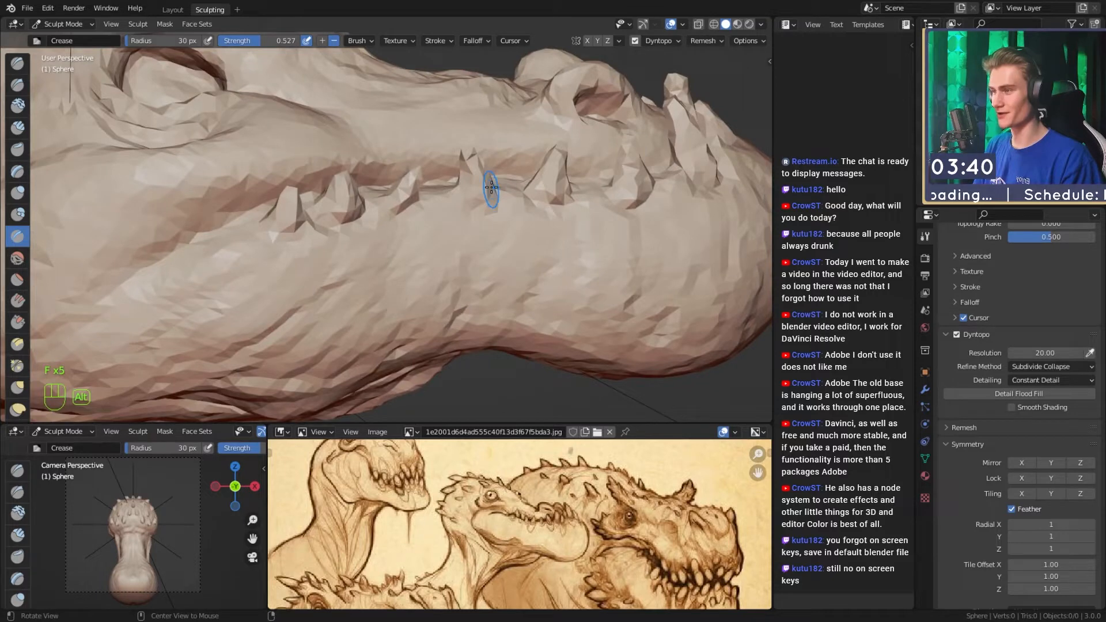